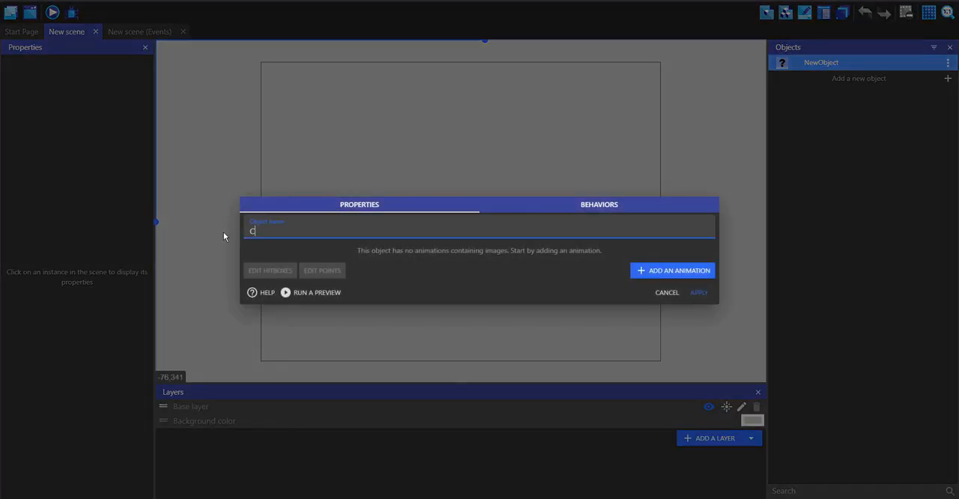
# - Name the object 'Cursor' and add an 'At the beginning of the scene' condition
pyautogui.write('ursor')
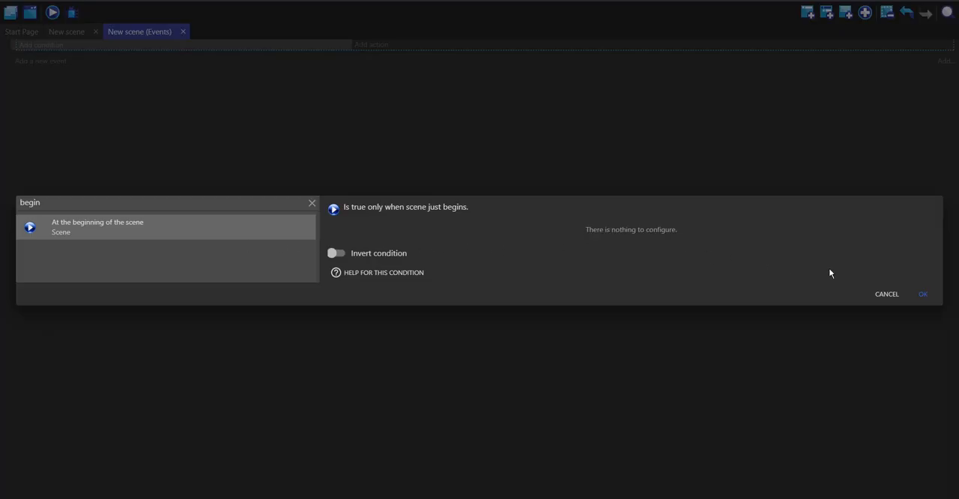
pyautogui.click(922, 294)
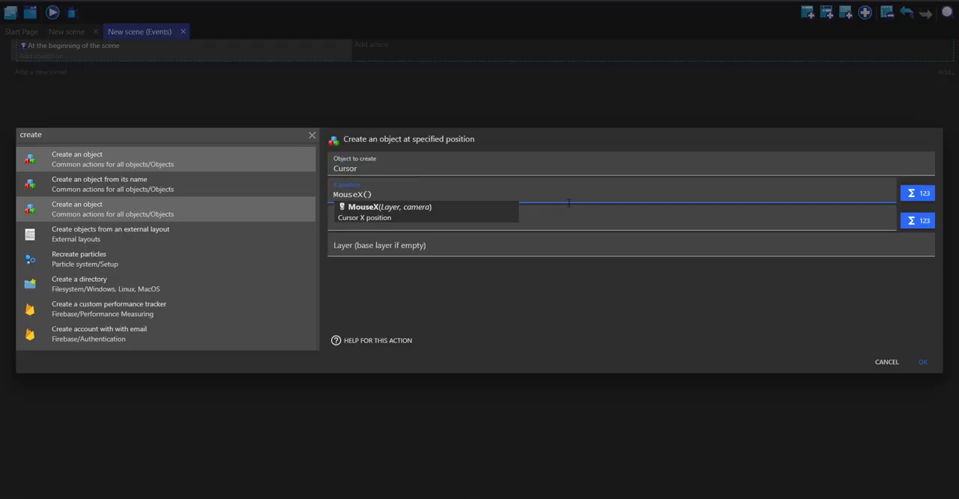
# - Create Cursor at MouseX()/MouseY() and set its Z-order to 99999
pyautogui.click(922, 362)
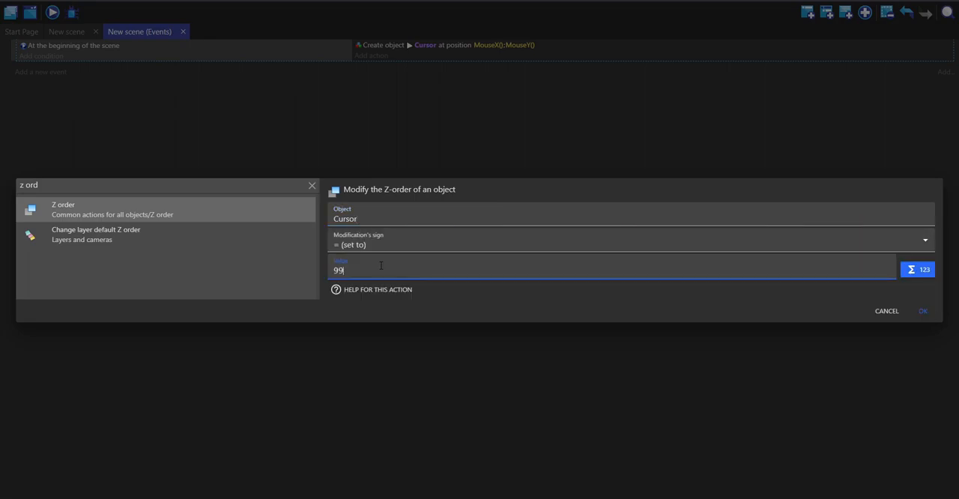
pyautogui.click(922, 311)
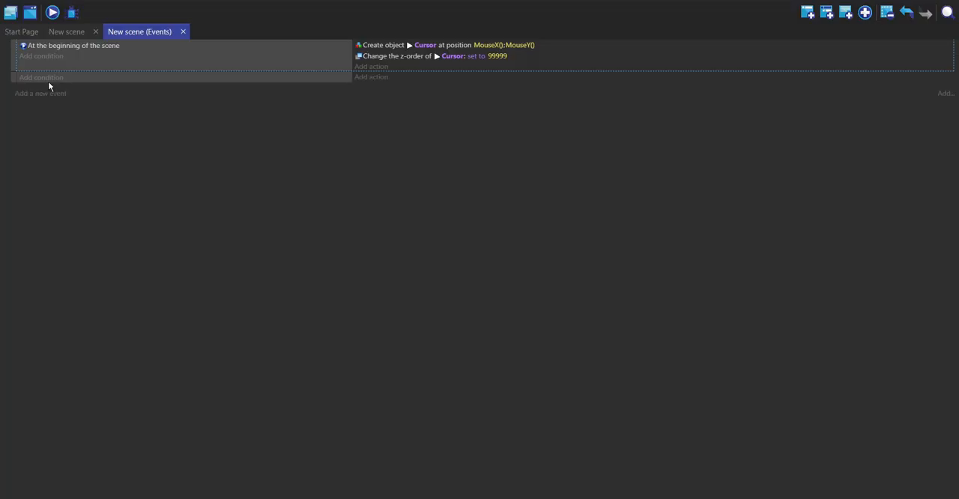